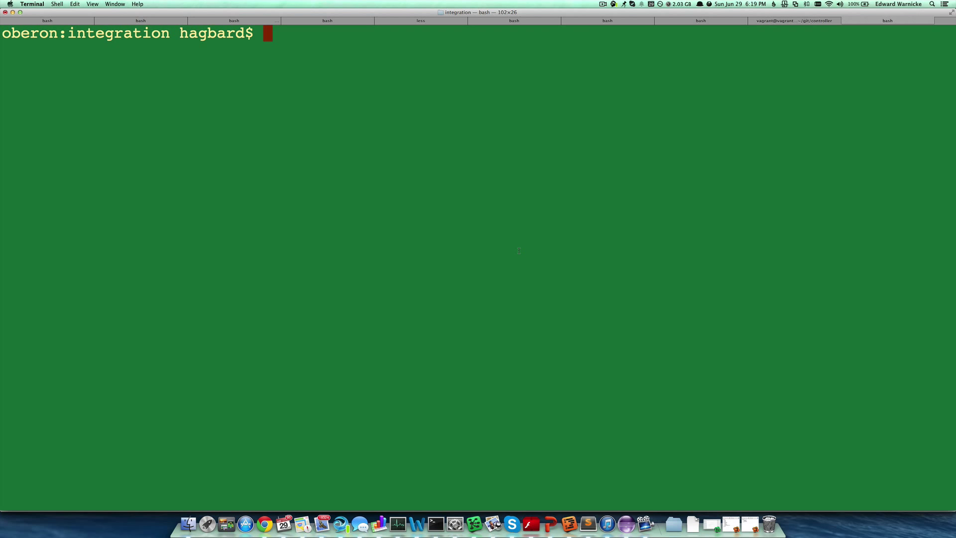
Step: List distributions/base/target/distributions-base-0.1.2-SNAPSHOT-osgipackage/opendaylight, showing run.sh, configuration, plugins, lib
text(ls distributions/)
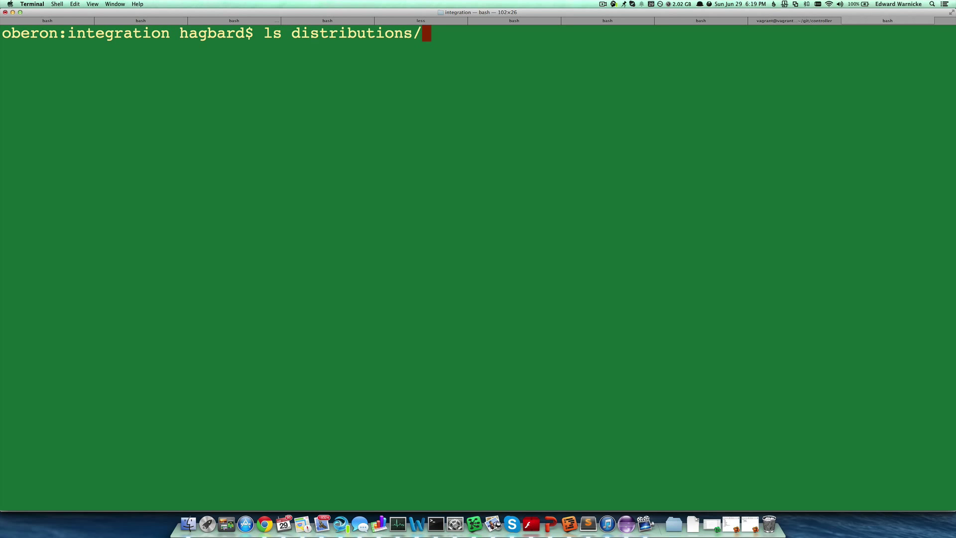
text(base/)
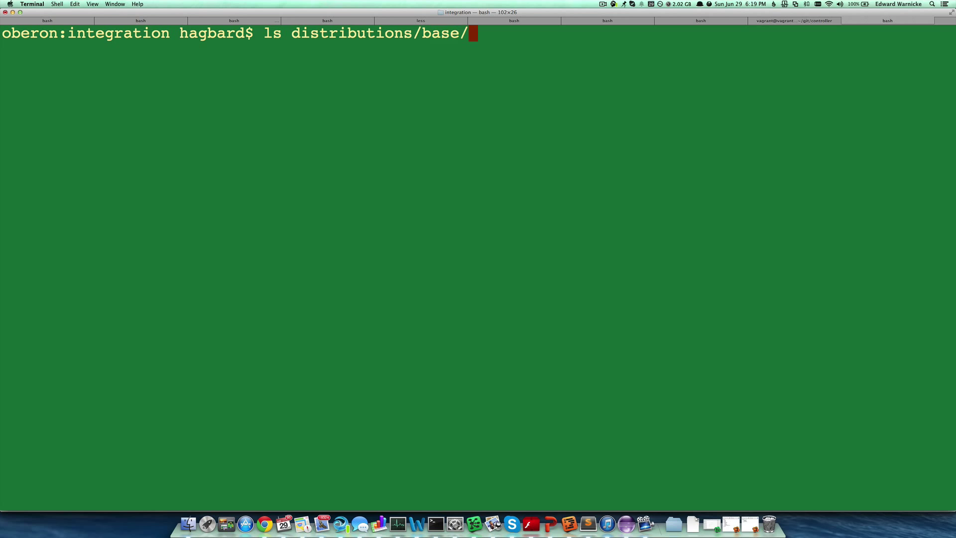
text(target/distributions-base-0.1.2-SNAPSHOT-osgipackage)
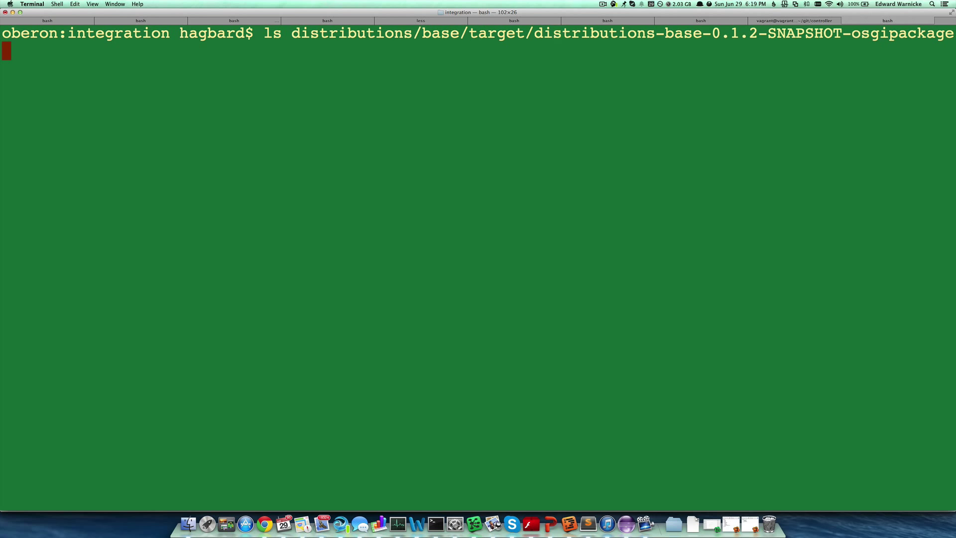
key(Return)
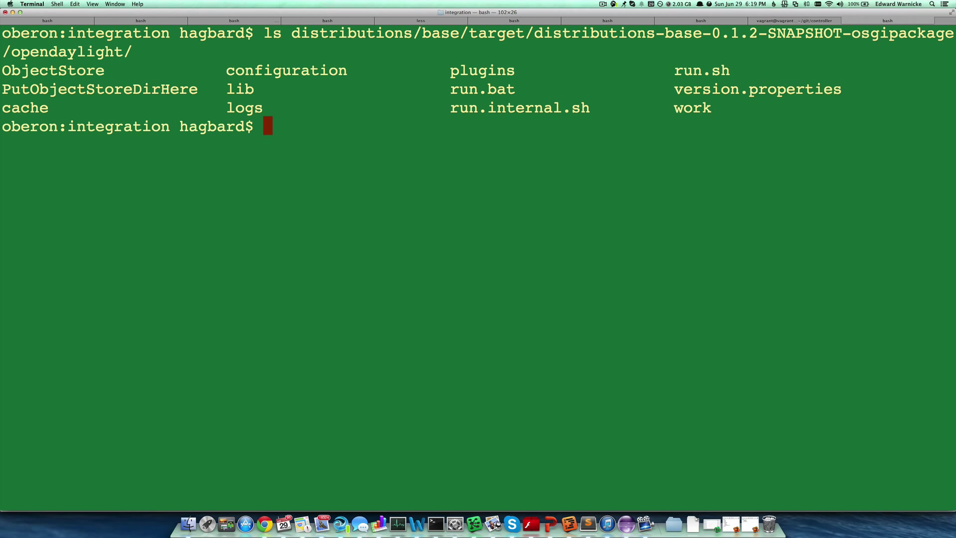
Step: List the base configuration folder, showing config.ini, logback.xml, tomcat-server.xml and startup
double_click(285, 70)
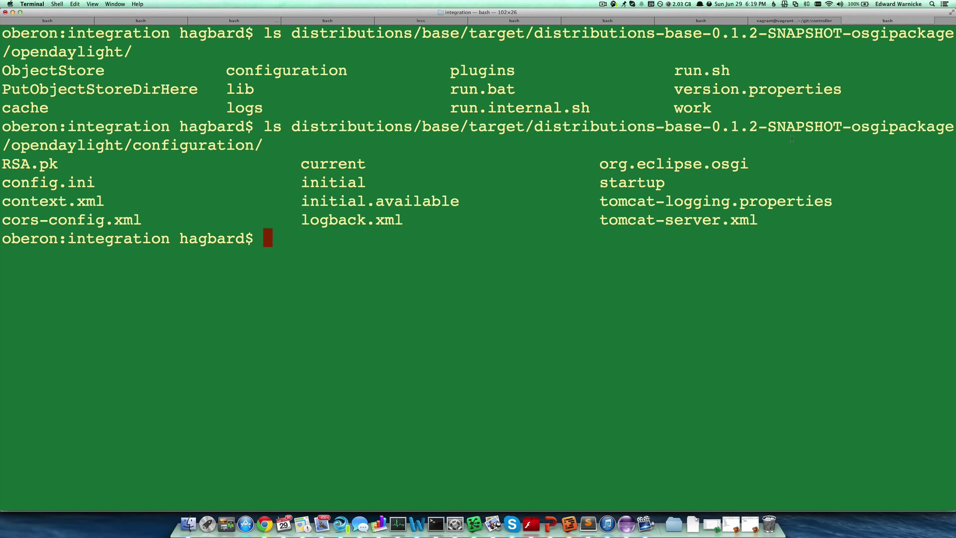
Step: List the base configuration/initial XML files and highlight 42-openflowplugin.xml
text(ls distributions/base/target/distributions-base-0.1.2-SNAPSHOT-osgipackage/opendaylight/configuration/)
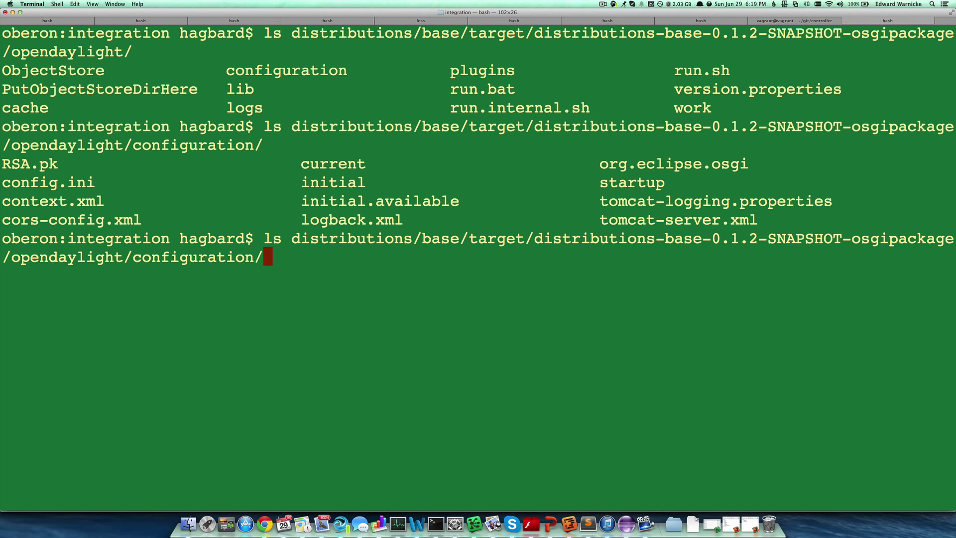
key(Return)
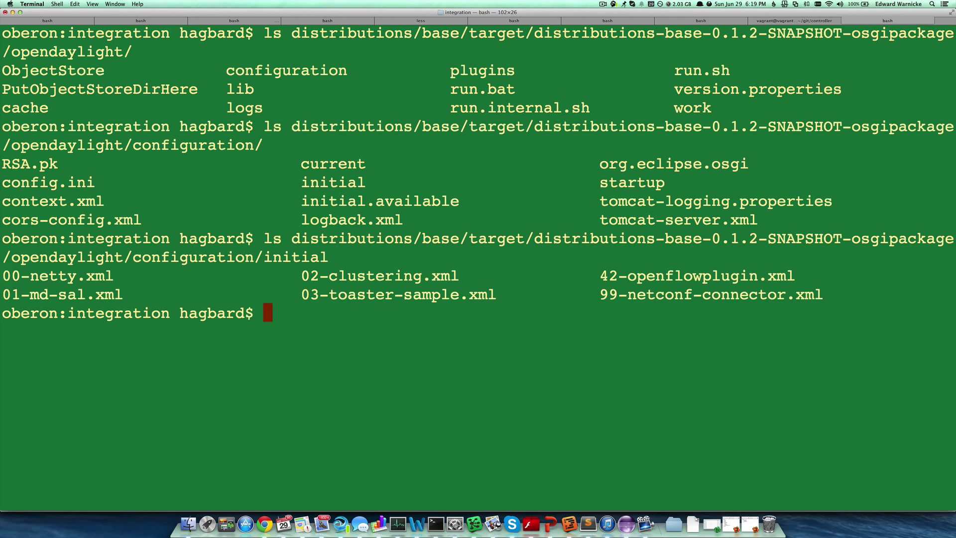
double_click(710, 294)
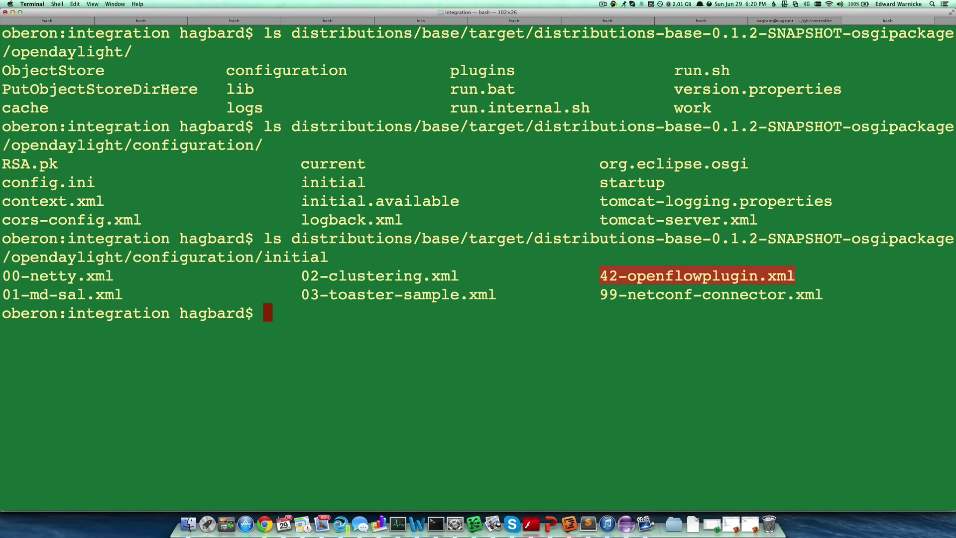
Step: Type ls at the shell prompt to begin a new listing
text(ls)
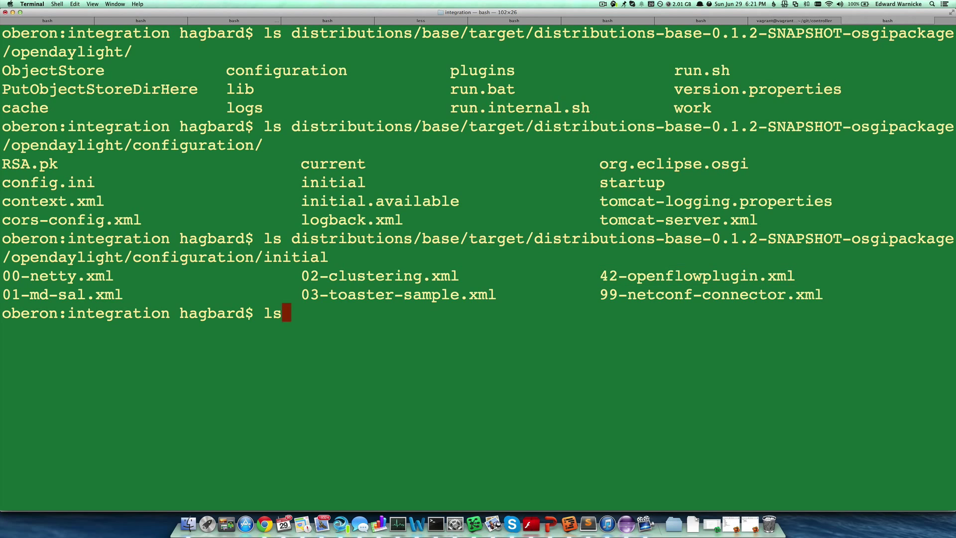
Step: List serviceprovider's opendaylight/configuration/initial eleven XML files and highlight 20-tcpmd5.xml
text(distributions/)
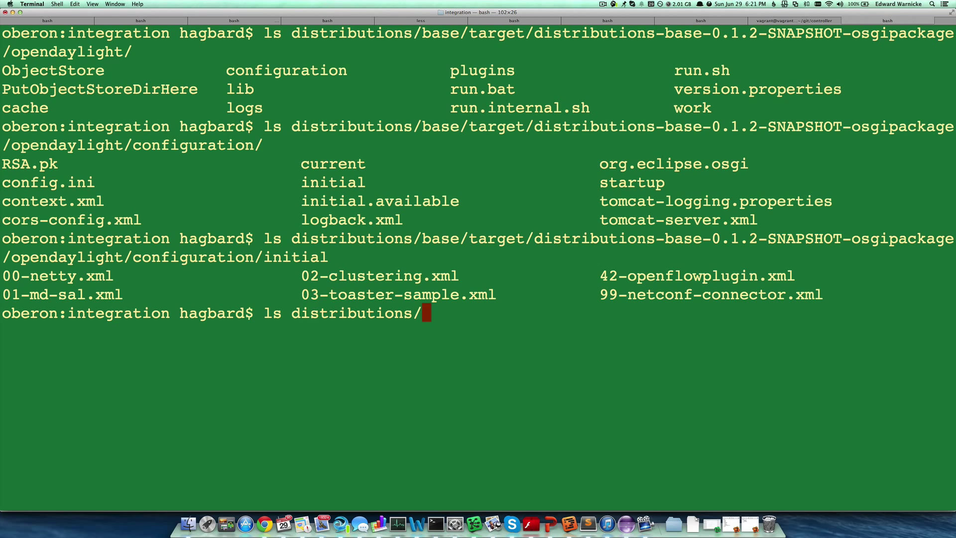
text(serviceprovider/target/distributions-serviceprovider-0.1.2-SNAPSHOT-osgipackage/)
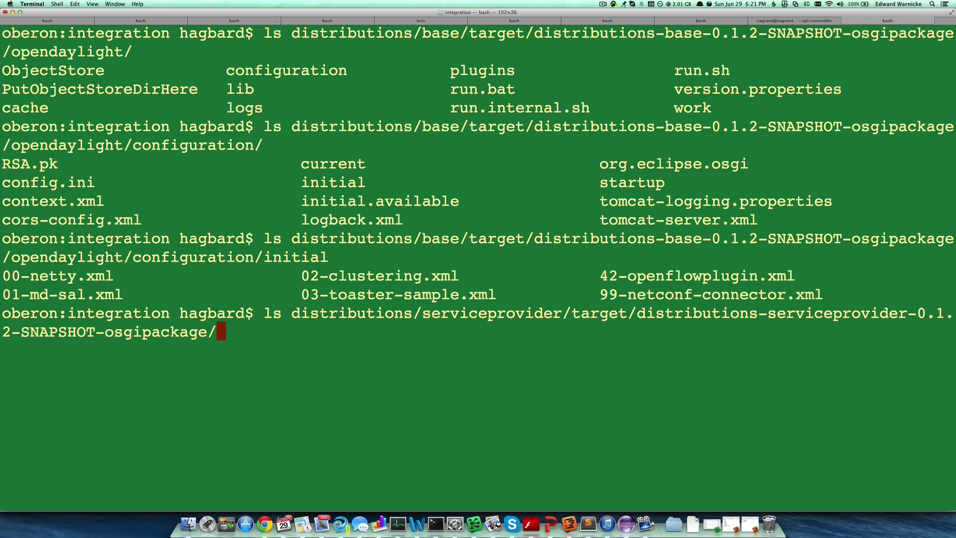
text(opendaylight/configuration/)
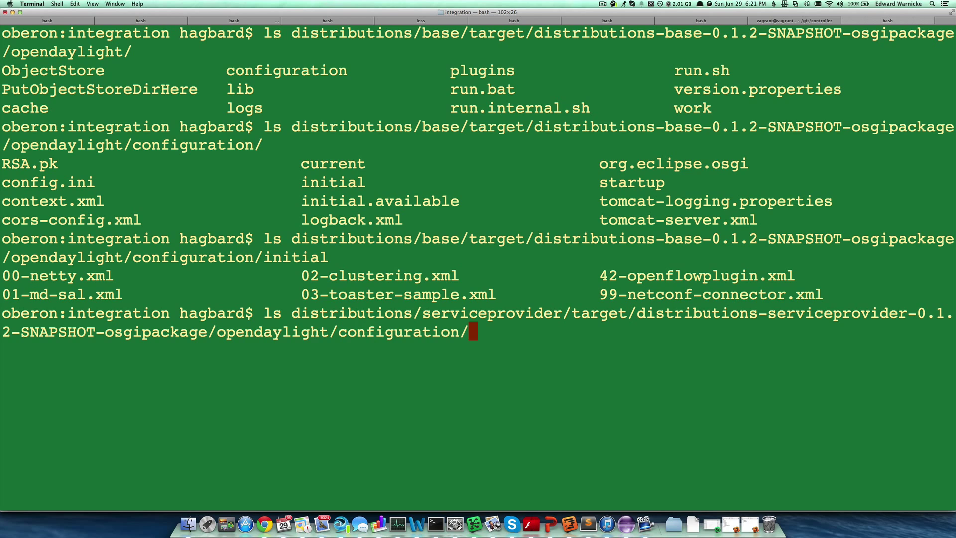
text(initial)
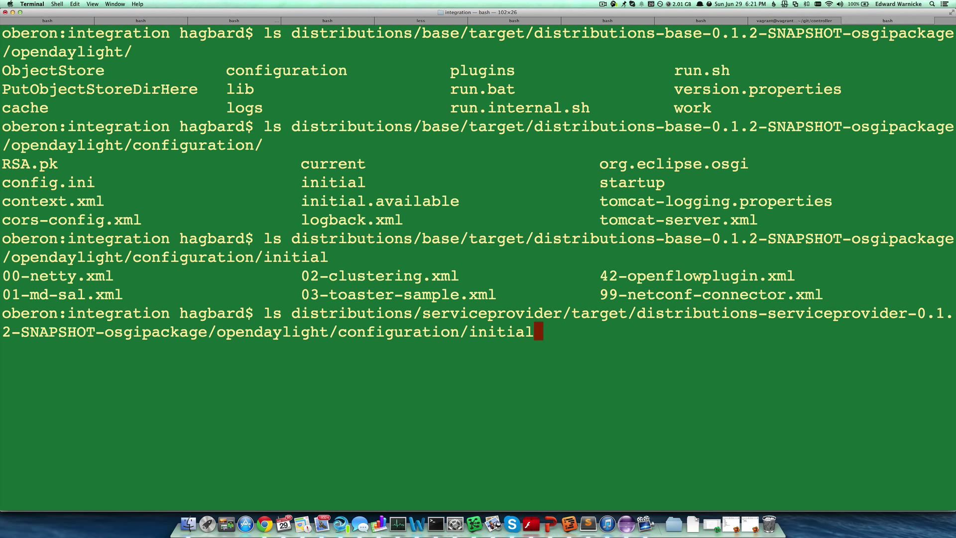
key(Return)
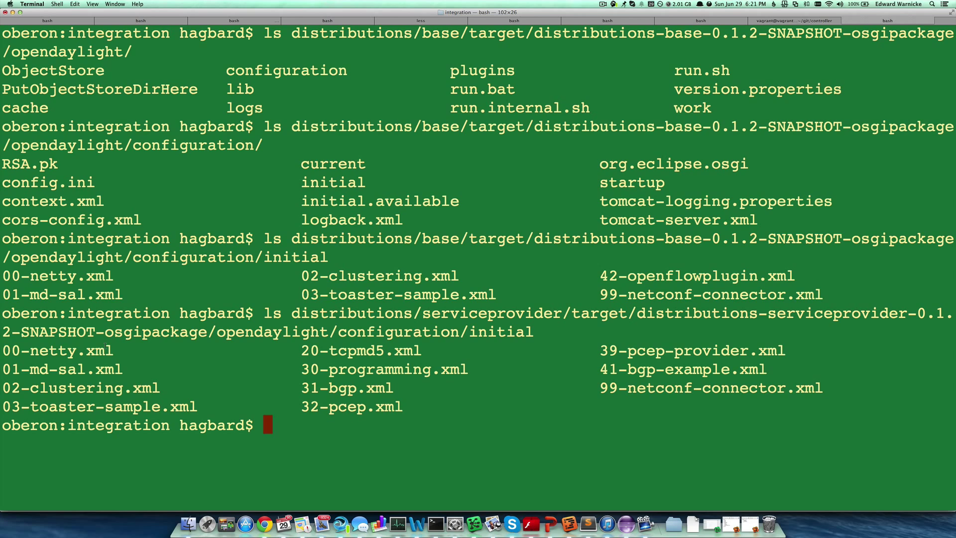
double_click(359, 351)
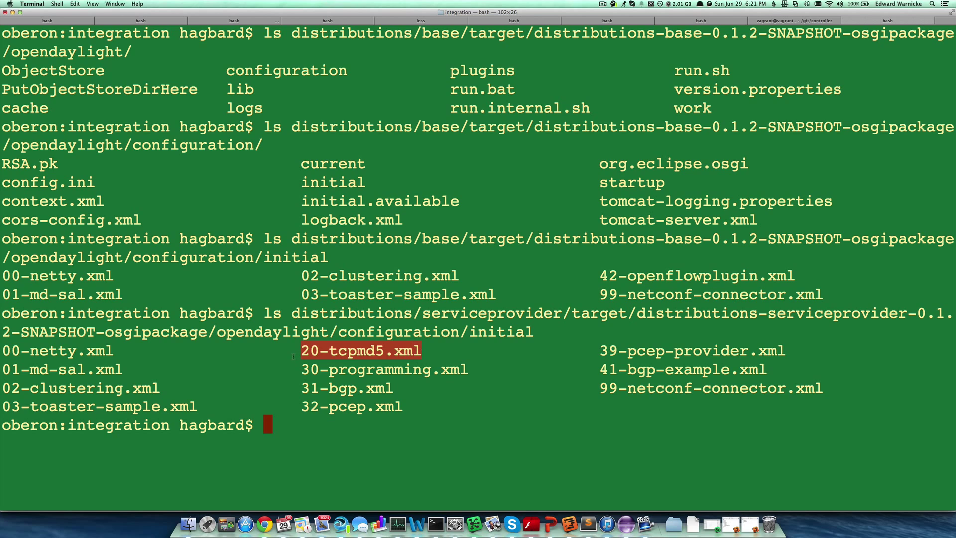